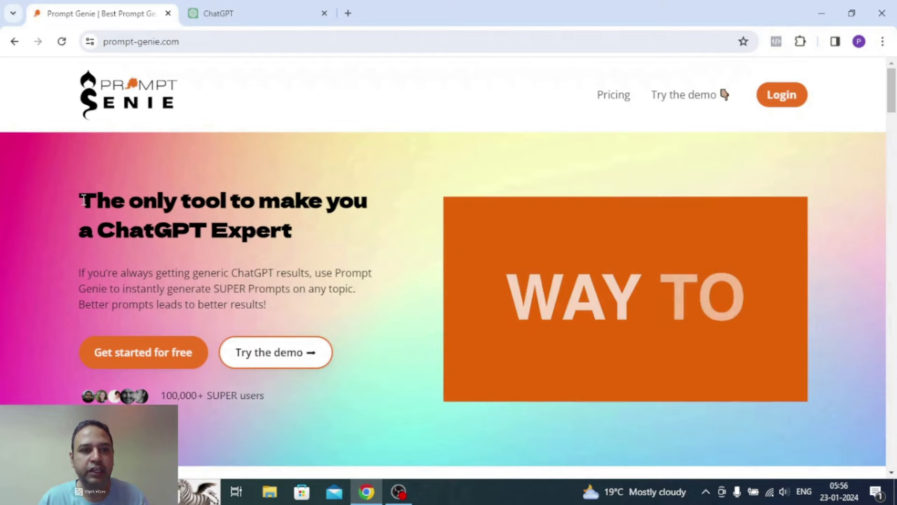
Jump to Prompt Genie's demo section showing the topic suggestions and prompt box
drag(80, 199, 292, 232)
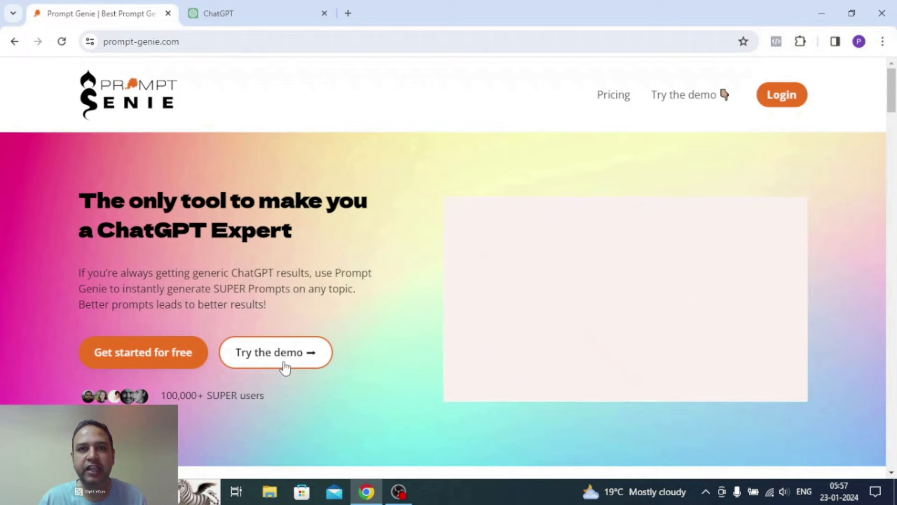
click(275, 352)
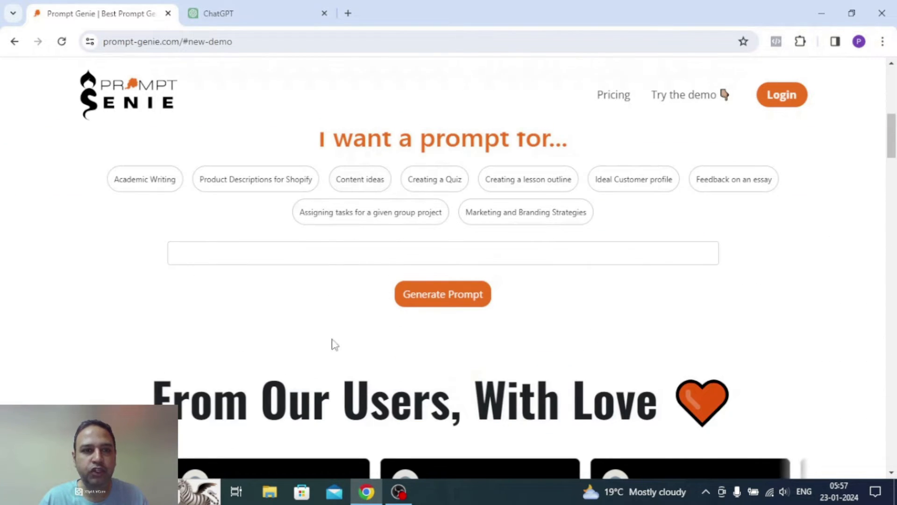
scroll(down, 3)
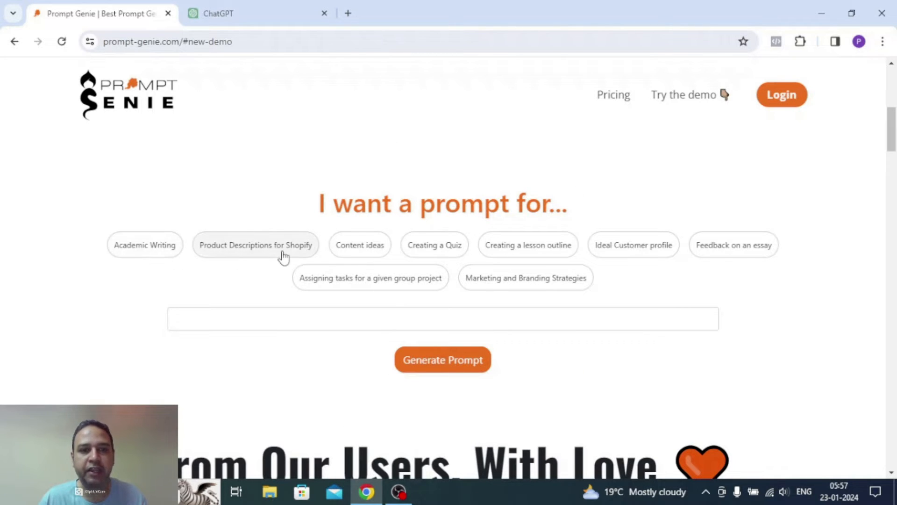
mouse_move(360, 245)
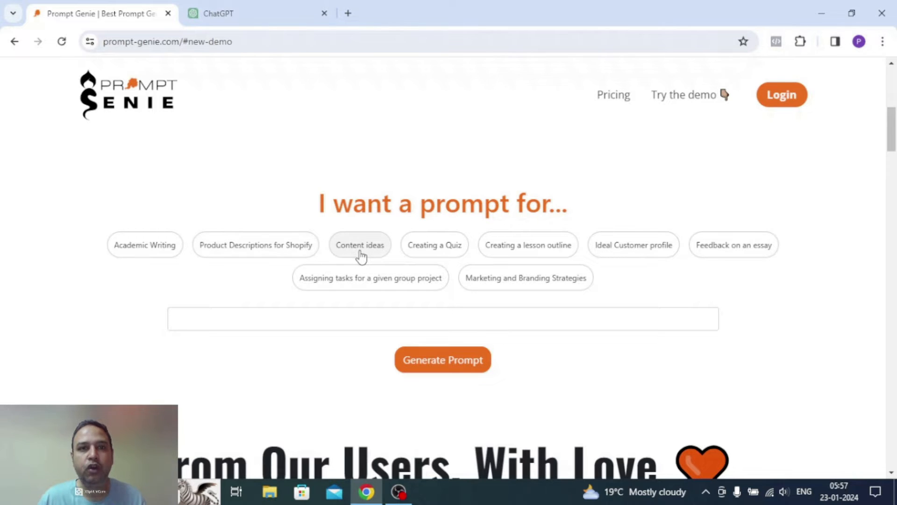
mouse_move(644, 260)
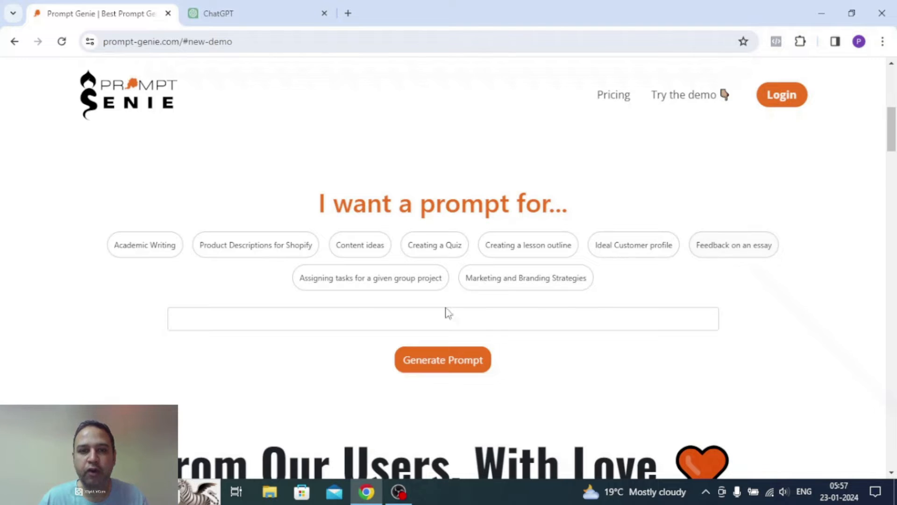
mouse_move(362, 290)
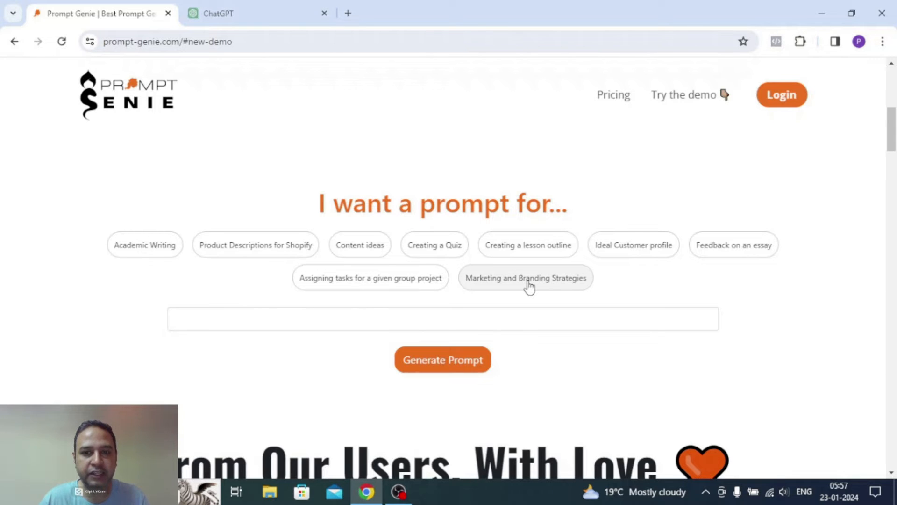
Fill in the marketing and branding strategies topic and generate its prompt
click(525, 278)
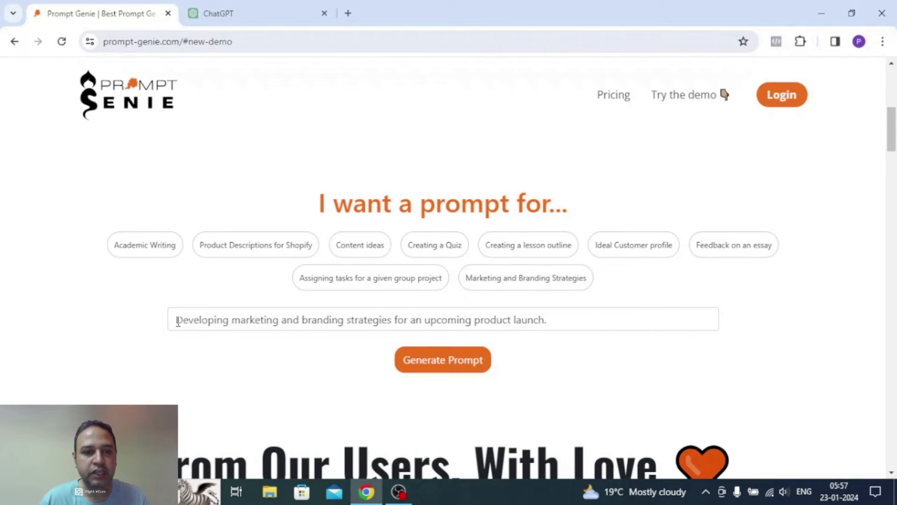
triple_click(361, 319)
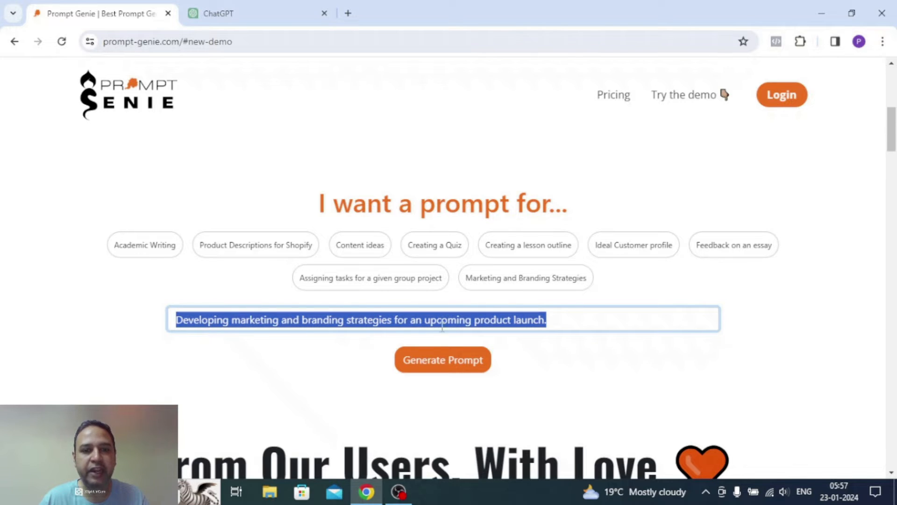
click(557, 320)
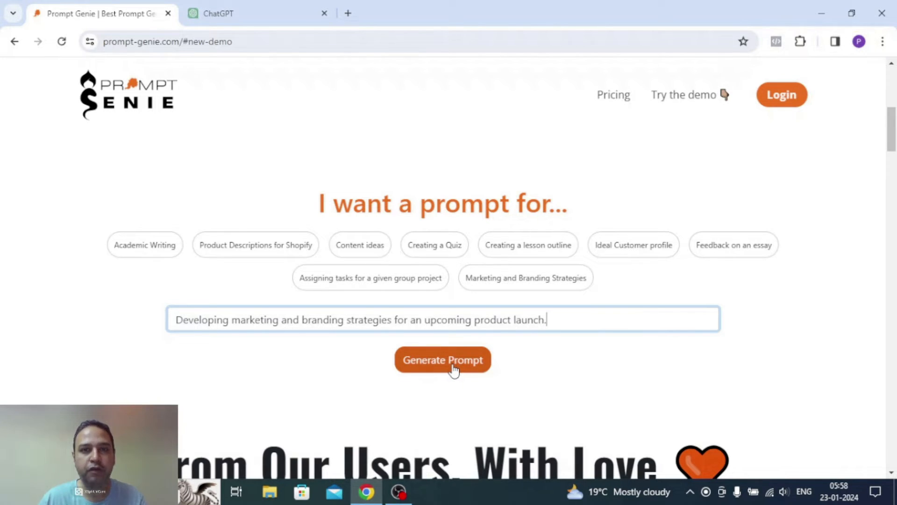
click(443, 359)
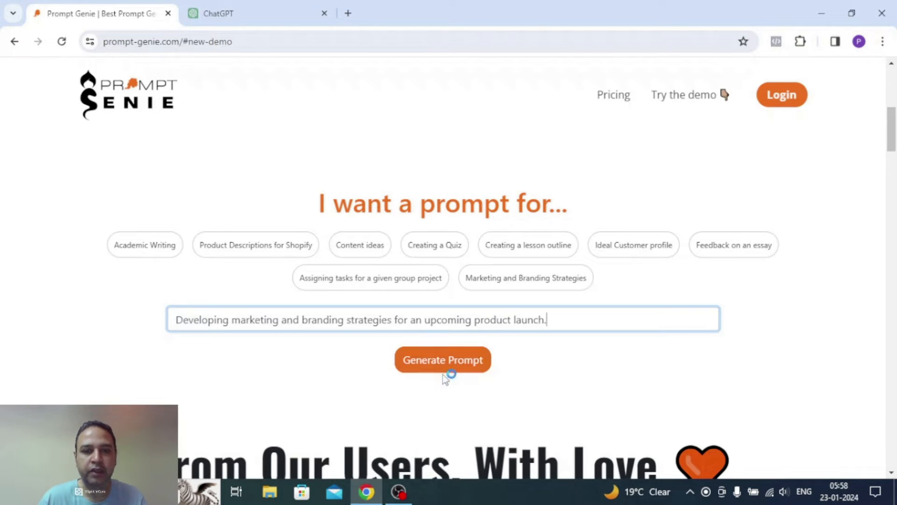
click(443, 360)
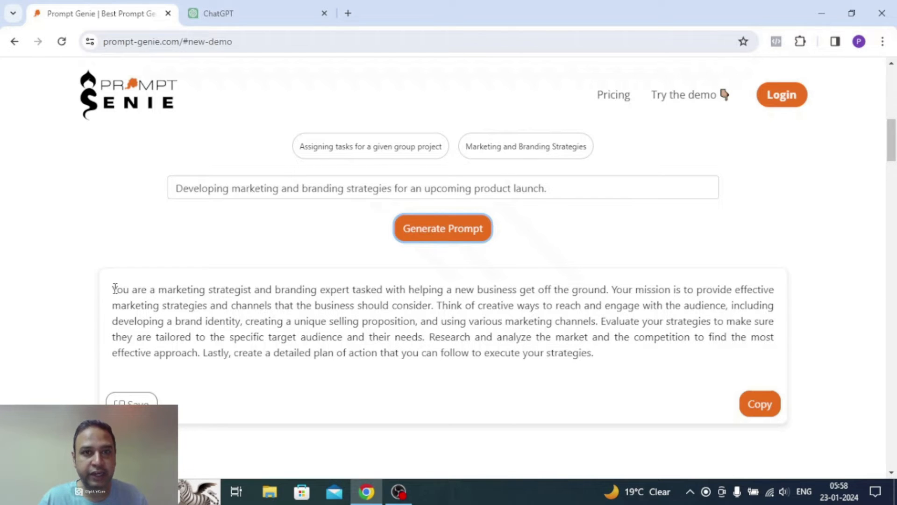
drag(112, 289, 270, 289)
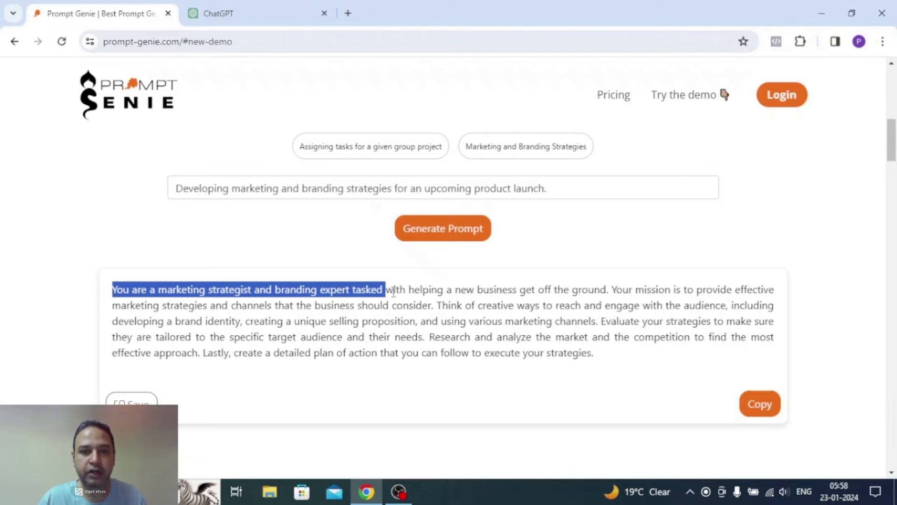
drag(387, 290, 553, 289)
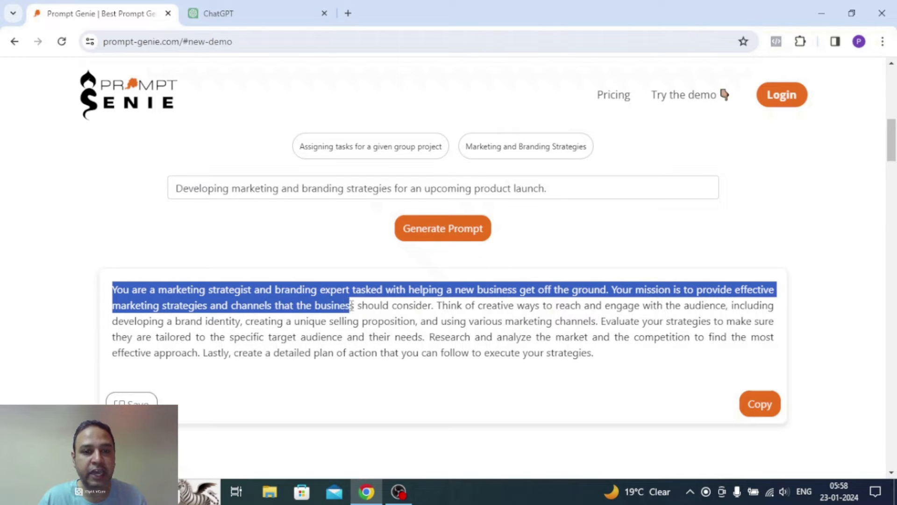
drag(352, 305, 546, 305)
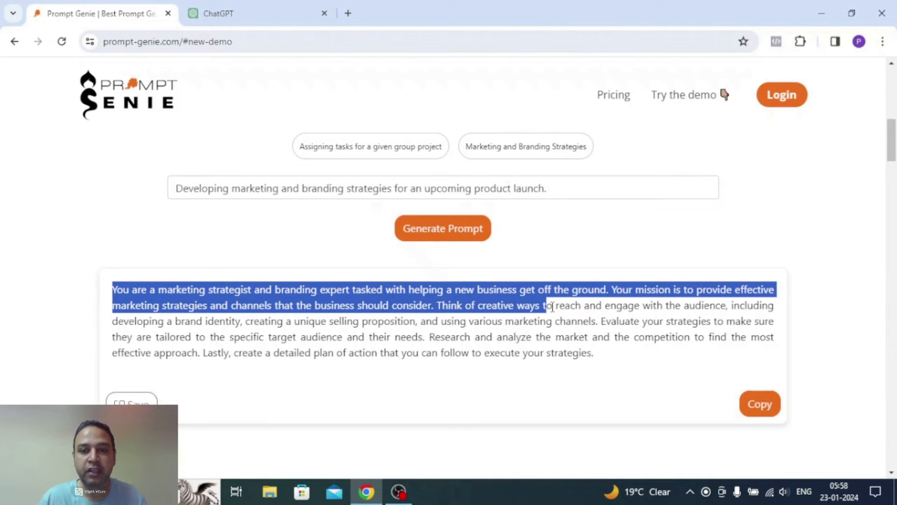
drag(546, 305, 706, 305)
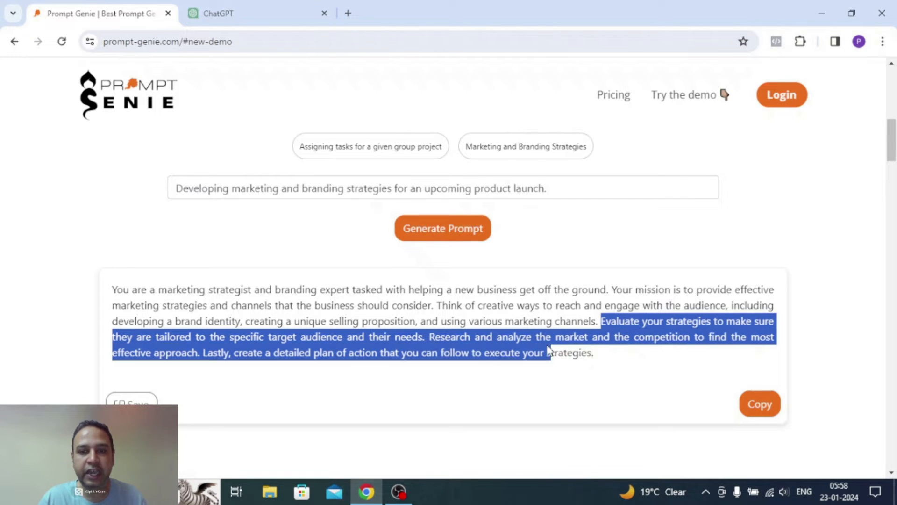
drag(548, 350, 641, 337)
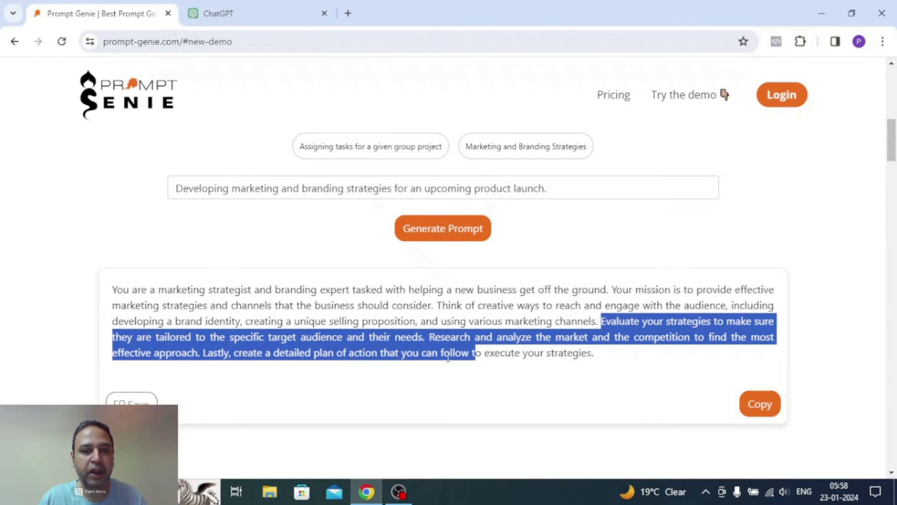
mouse_move(599, 360)
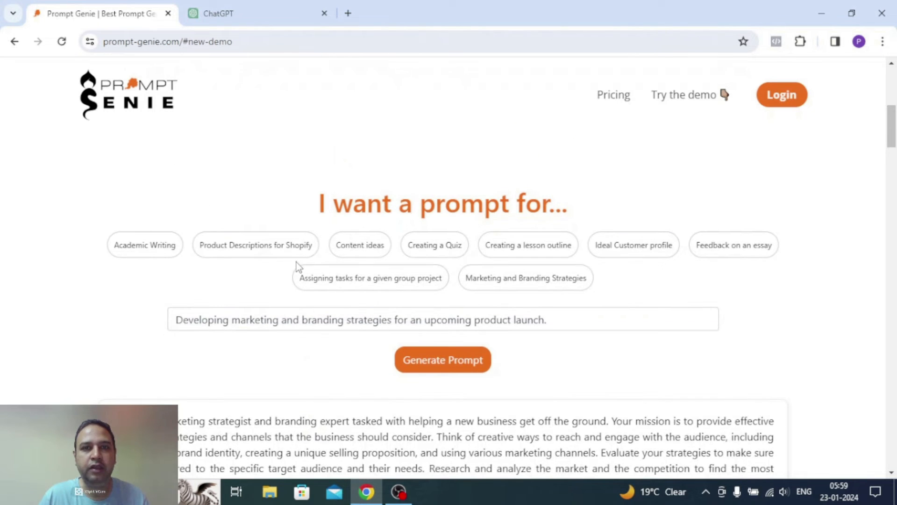
mouse_move(255, 244)
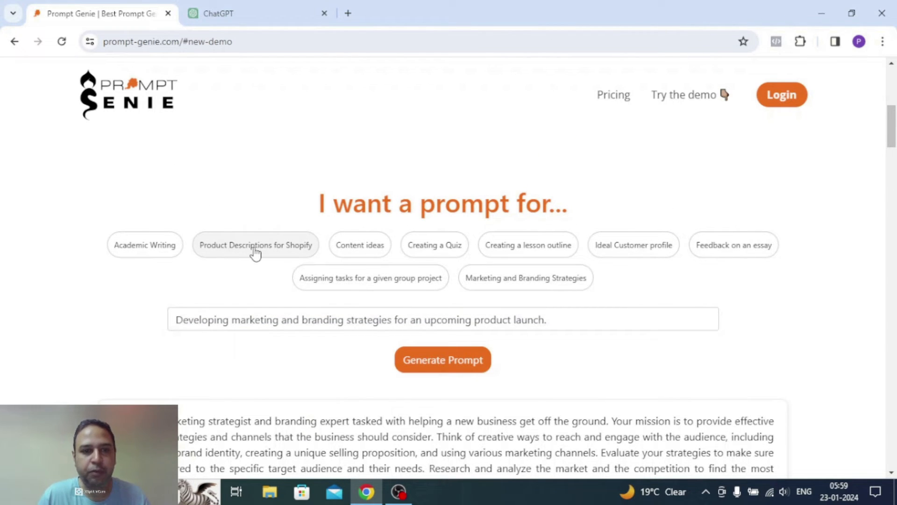
Generate a Shopify product description prompt, then switch the topic back to marketing strategies
click(256, 245)
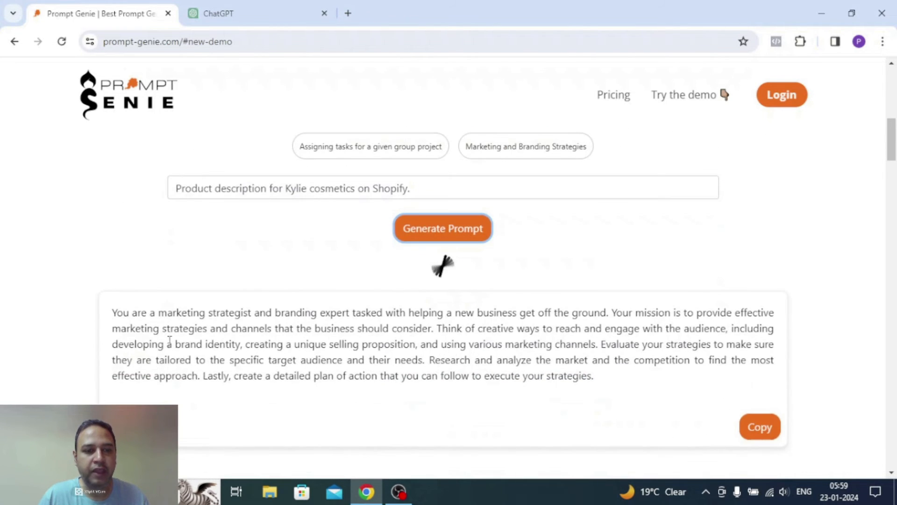
click(442, 227)
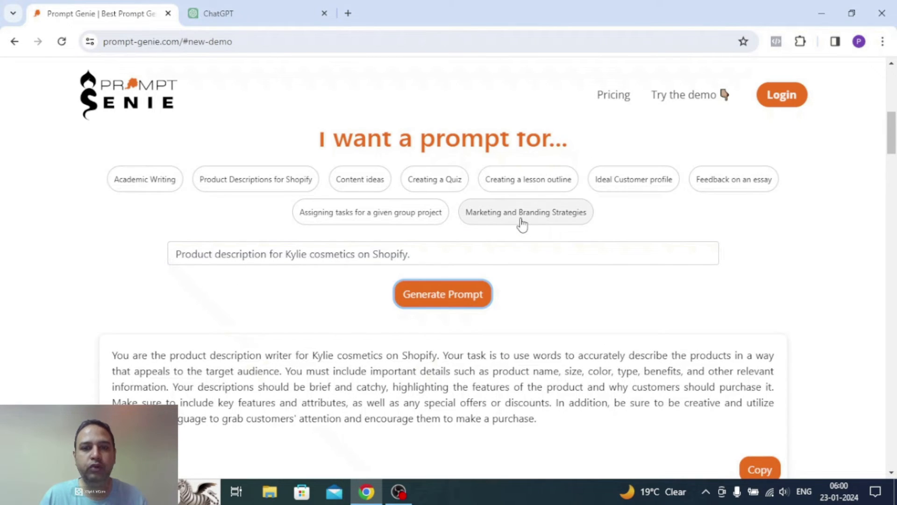
click(525, 212)
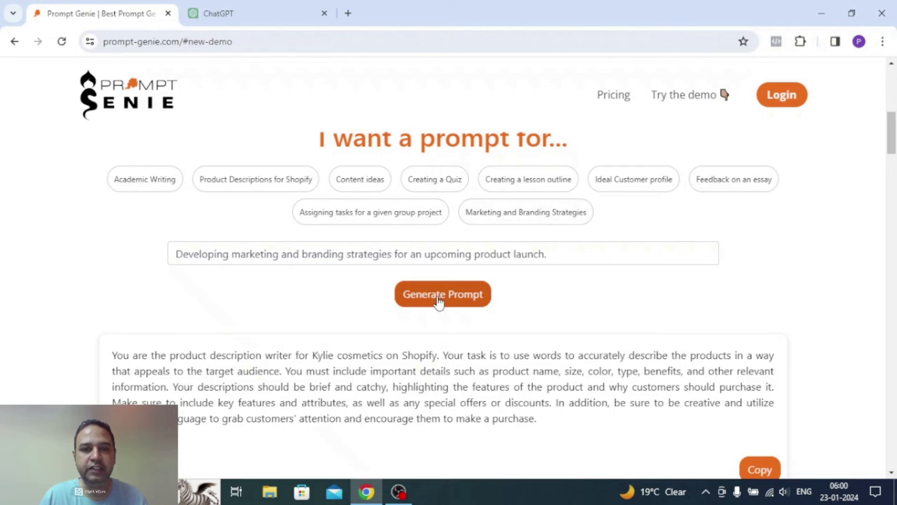
Generate the marketing prompt, copy it, and send it to ChatGPT
click(443, 293)
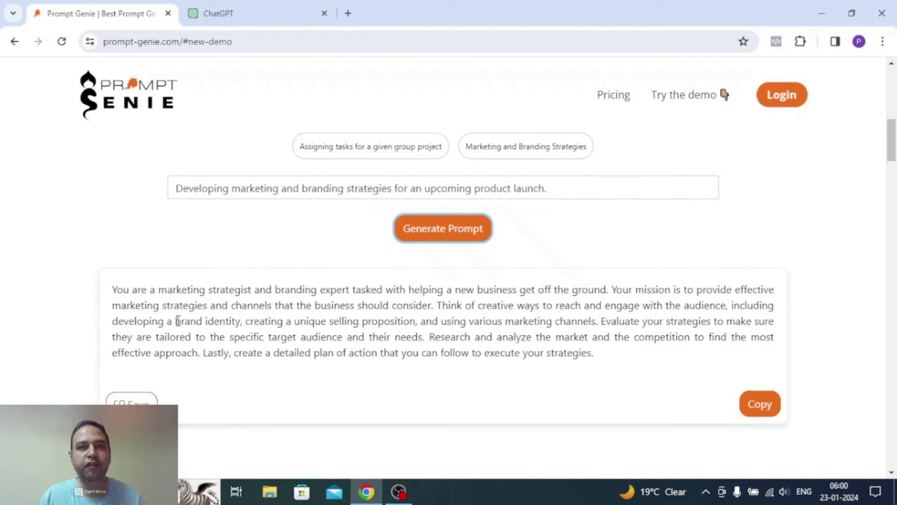
click(759, 403)
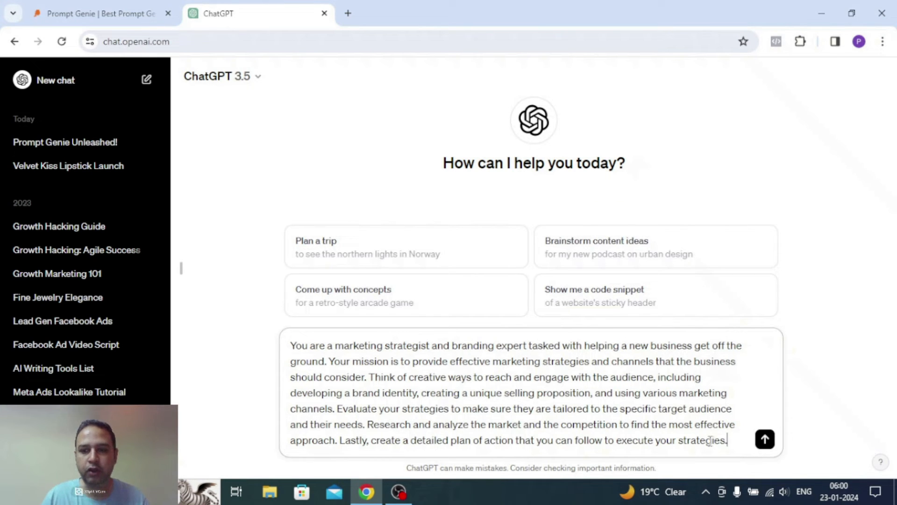
click(764, 439)
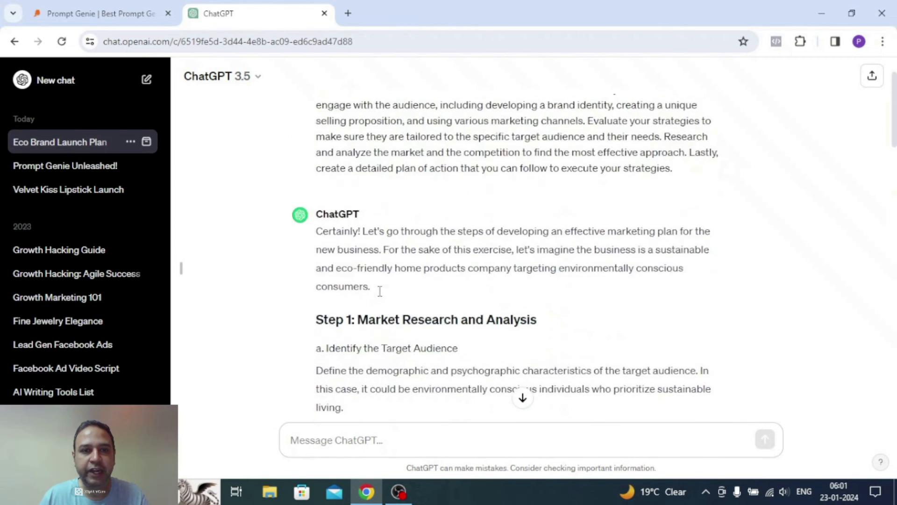
Read ChatGPT's plan from Step 1 to Step 10, then return to Prompt Genie
scroll(down, 3)
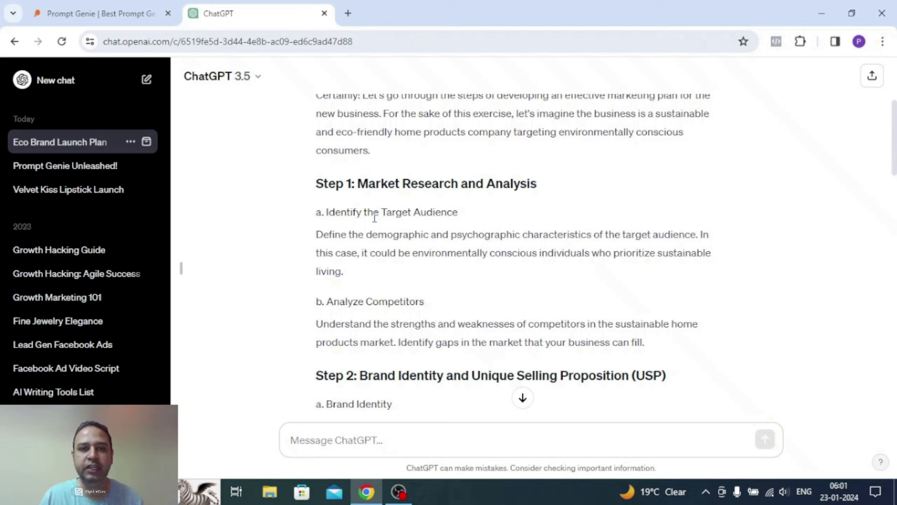
double_click(379, 301)
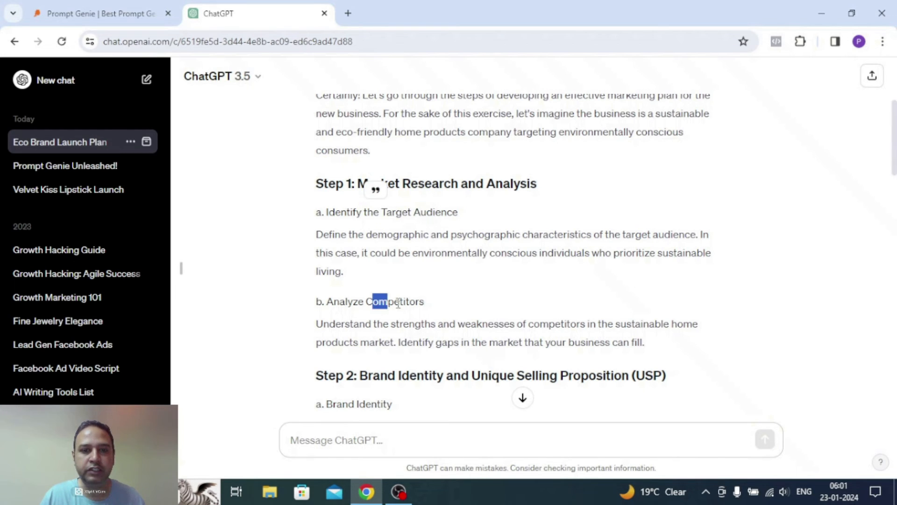
scroll(down, 3)
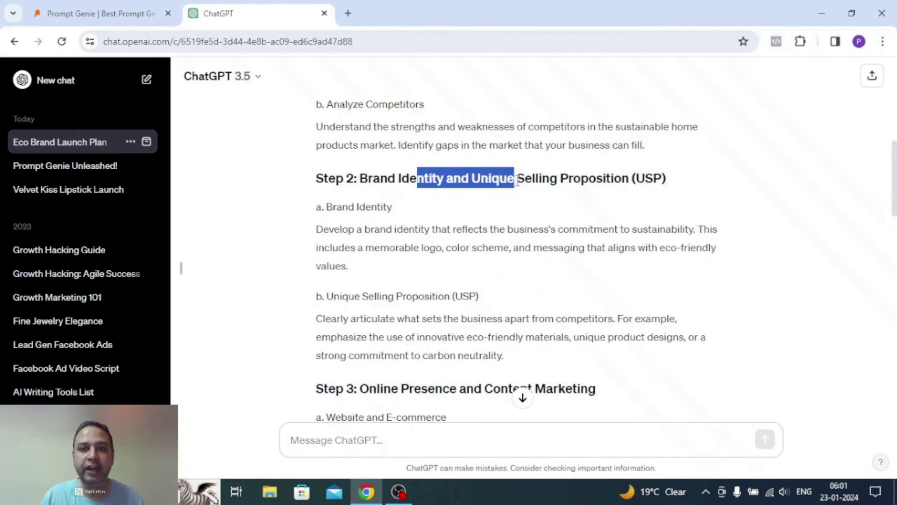
scroll(down, 3)
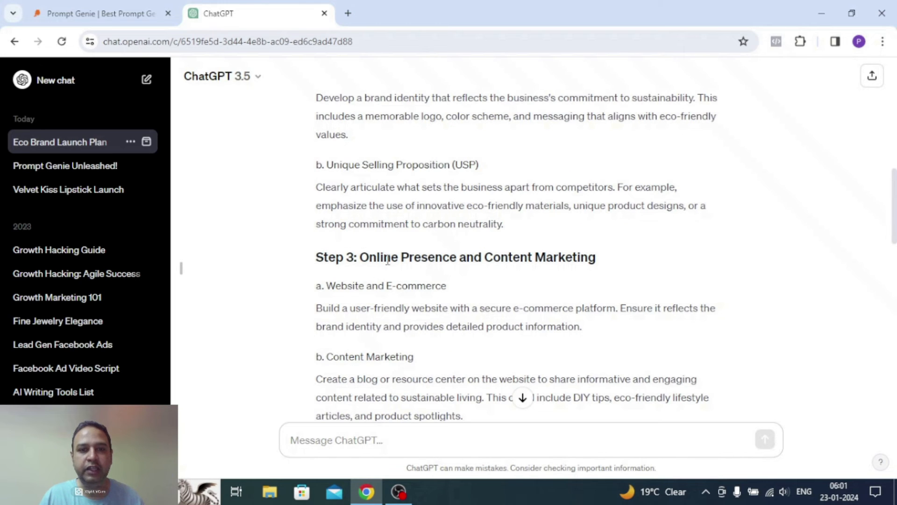
scroll(down, 3)
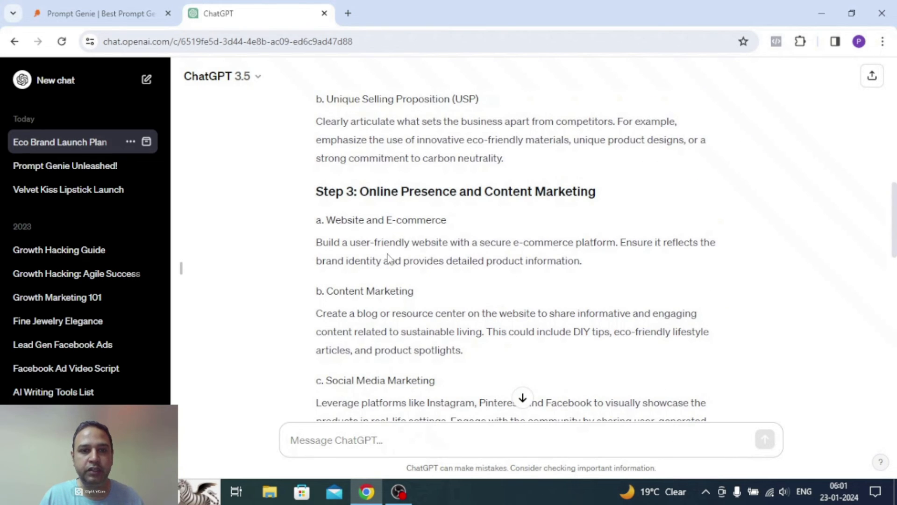
scroll(down, 3)
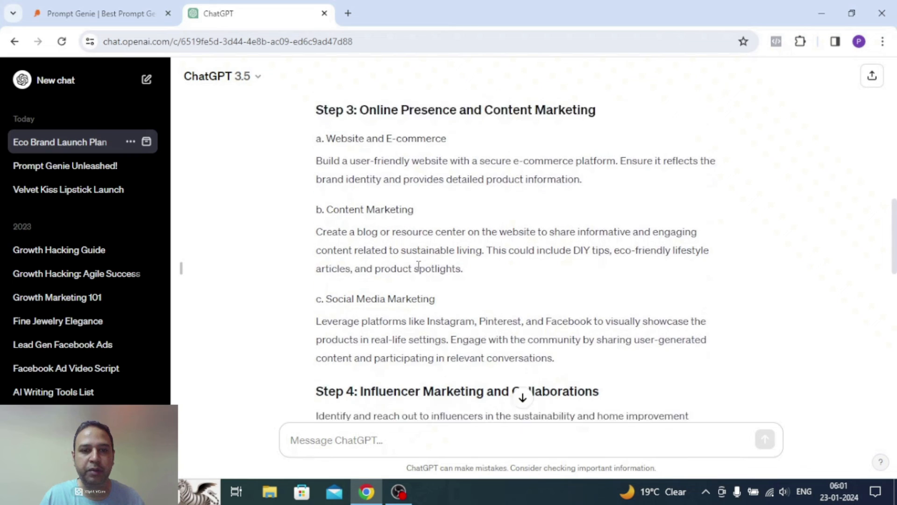
scroll(down, 3)
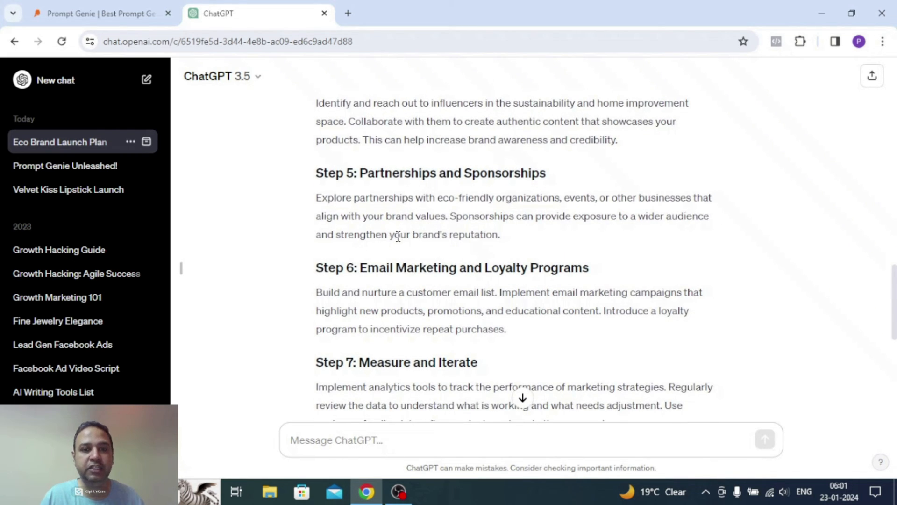
scroll(down, 3)
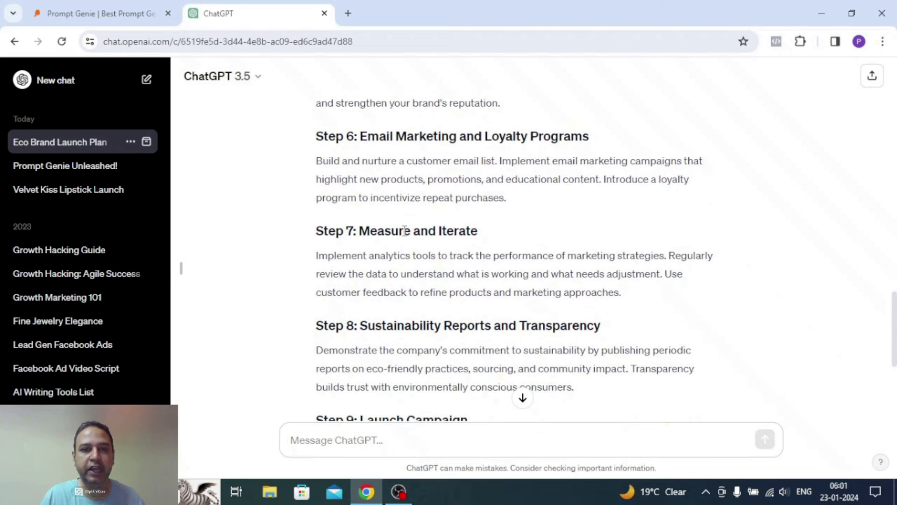
scroll(down, 3)
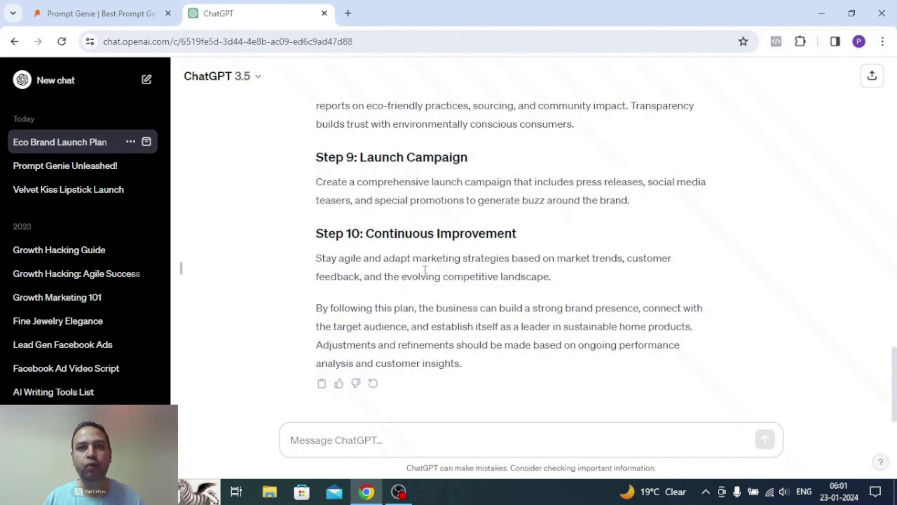
mouse_move(300, 304)
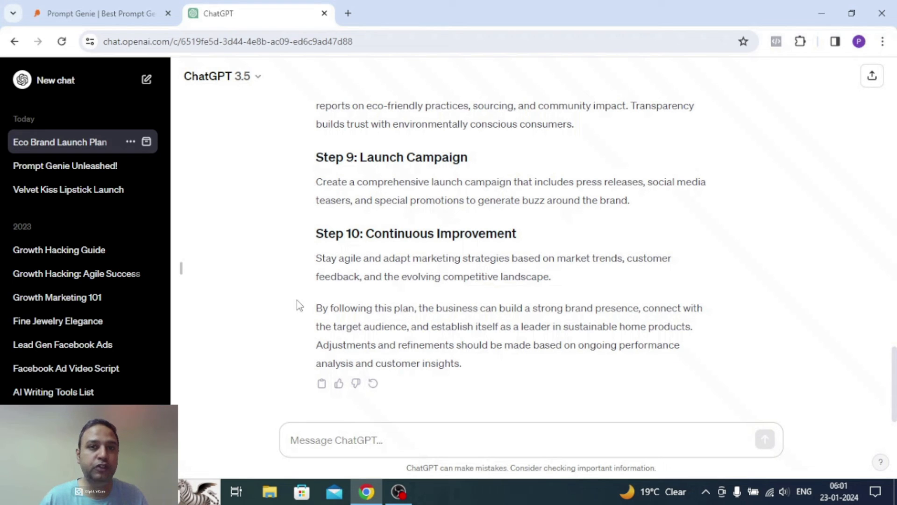
mouse_move(253, 280)
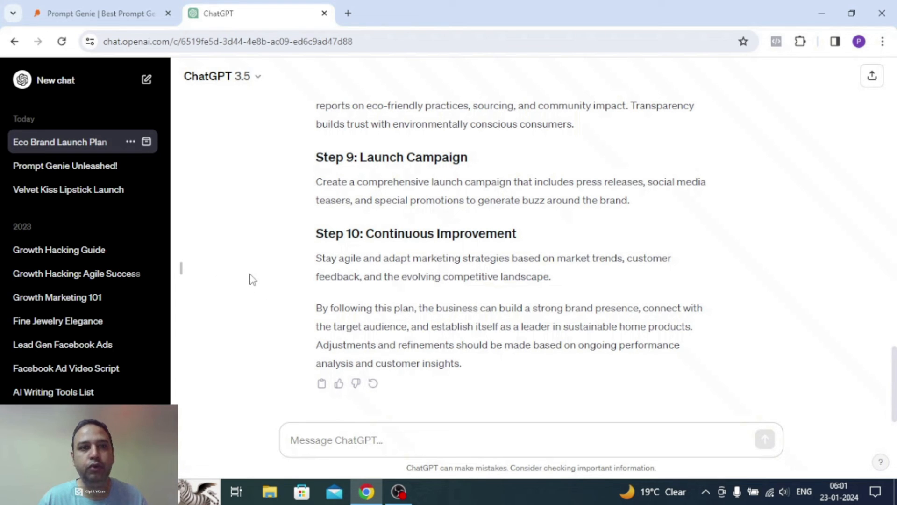
click(103, 13)
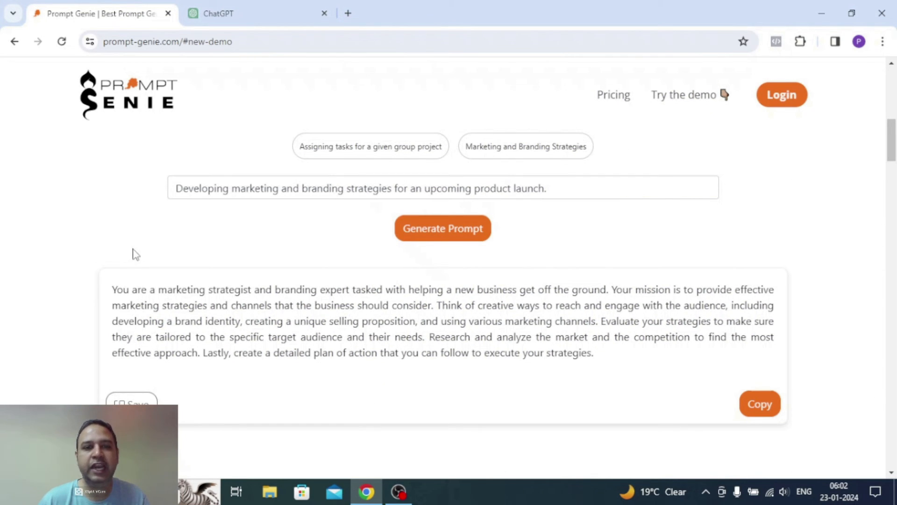
scroll(down, 3)
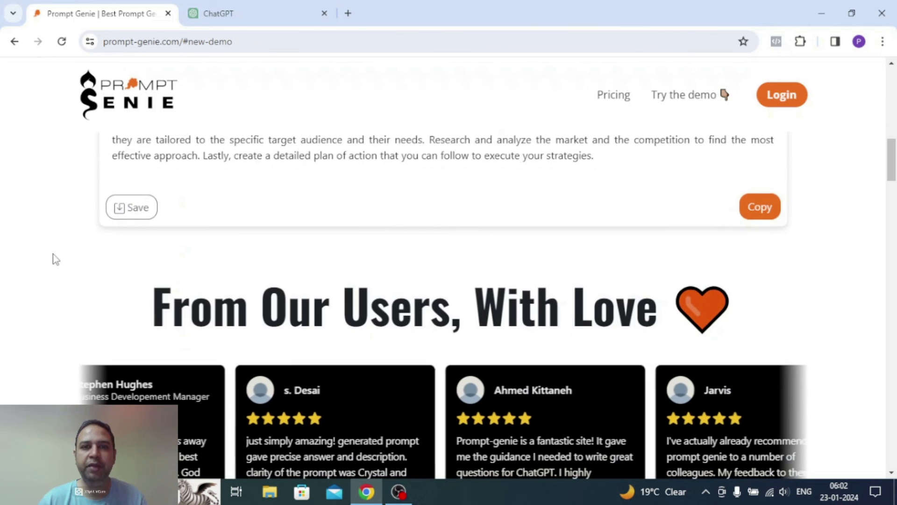
scroll(down, 3)
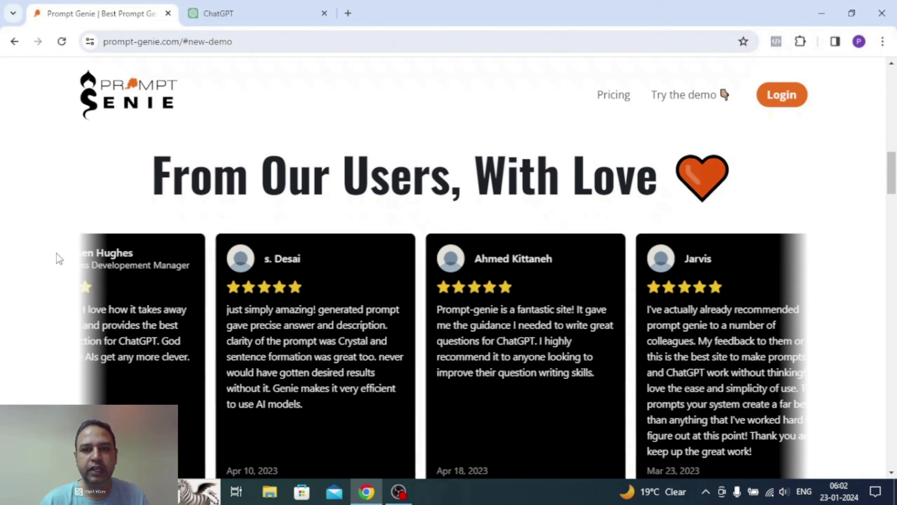
scroll(down, 3)
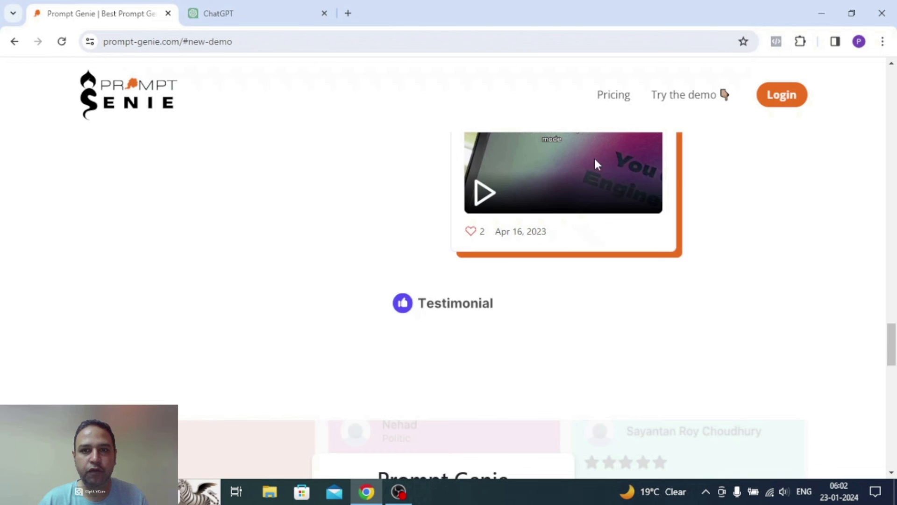
View the $6.99/month subscription with 14-day free trial under Pricing
click(612, 95)
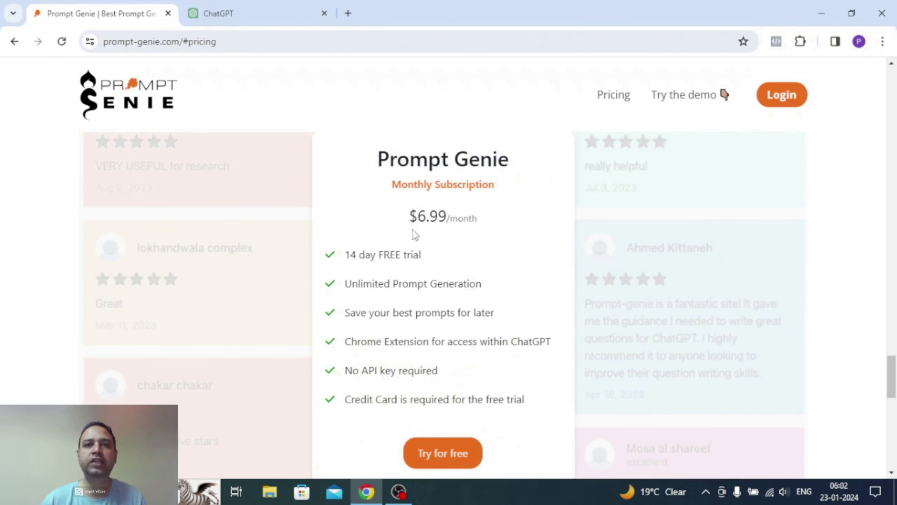
mouse_move(343, 257)
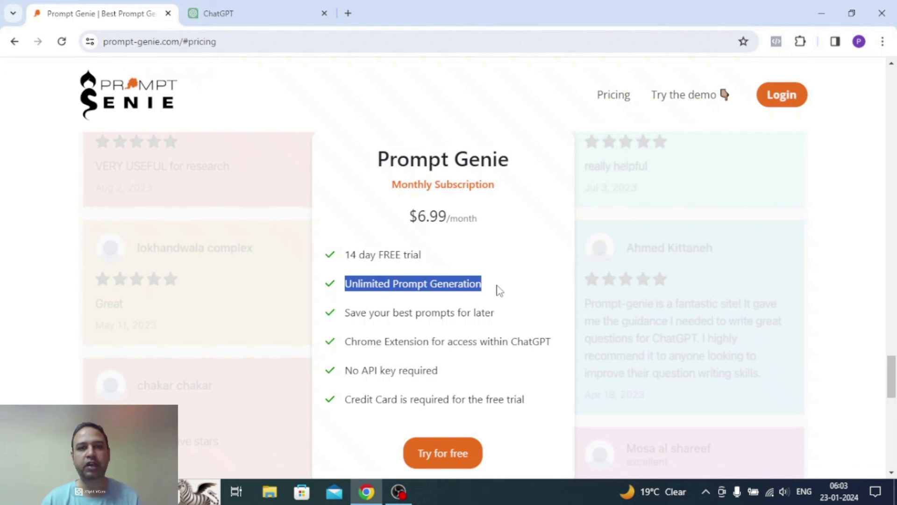
scroll(down, 3)
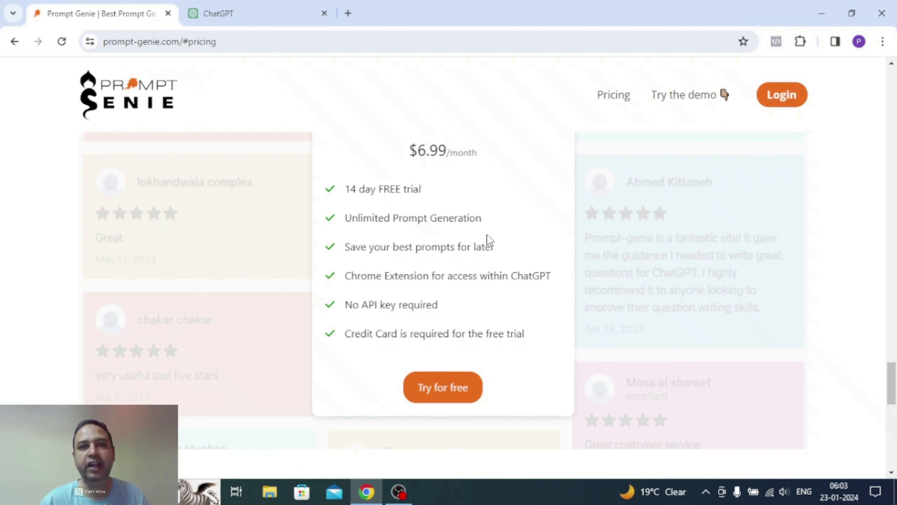
mouse_move(498, 241)
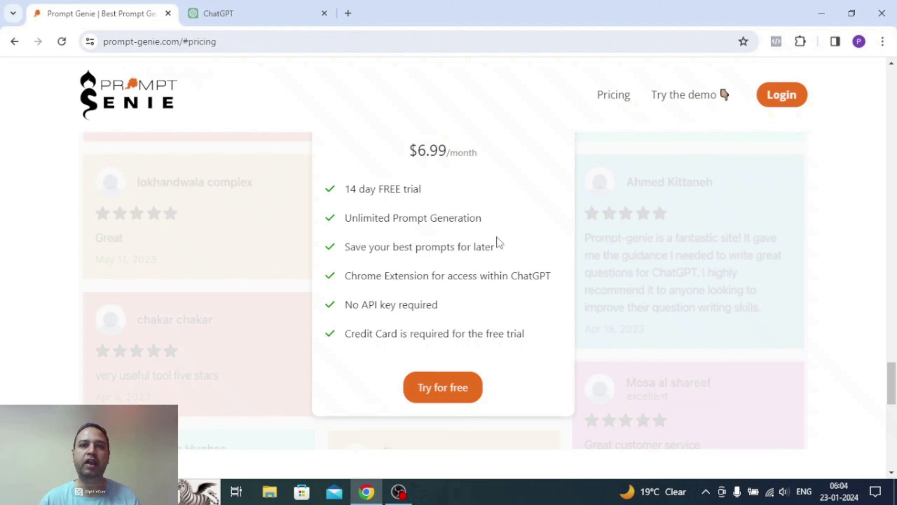